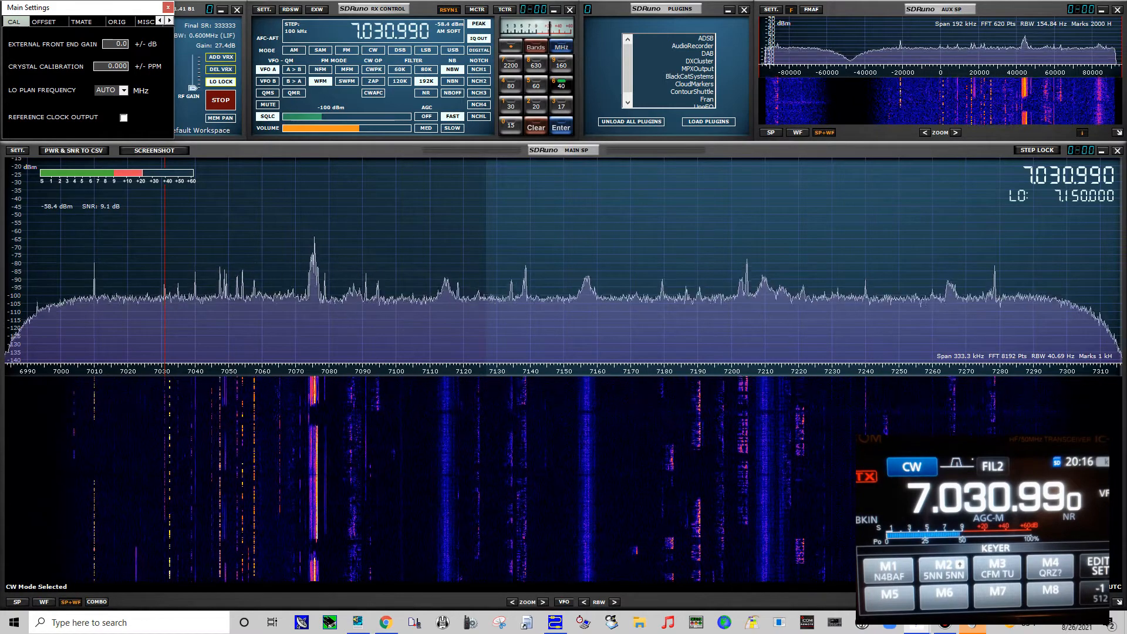
Step through the TMATE and MISC tabs to reach the RX Settings calibration (CAL) page.
click(82, 23)
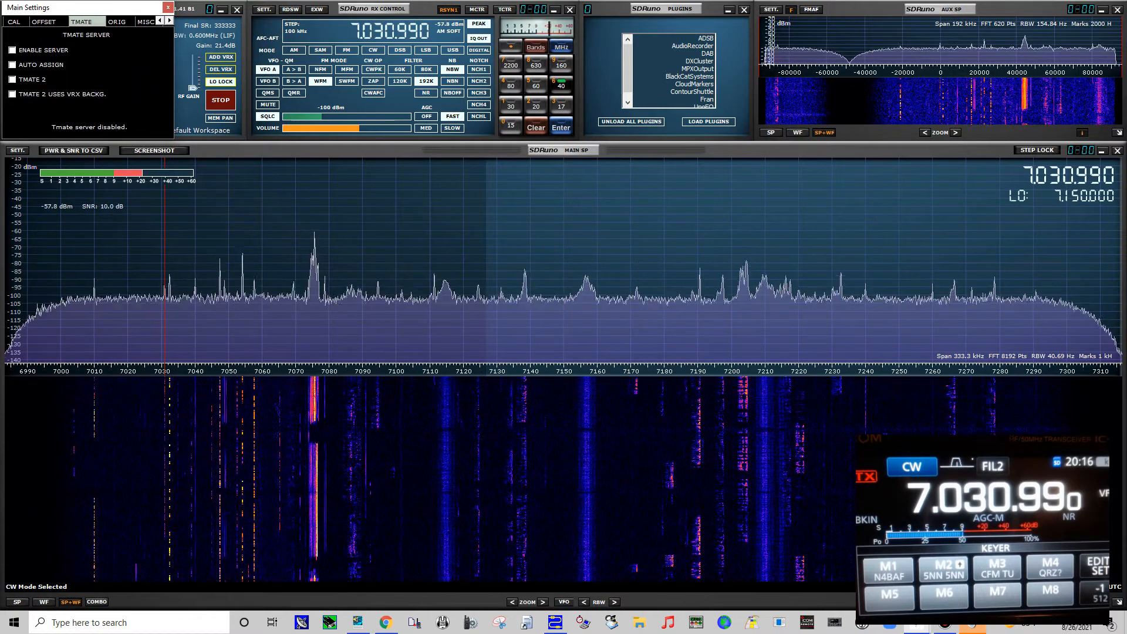
click(141, 21)
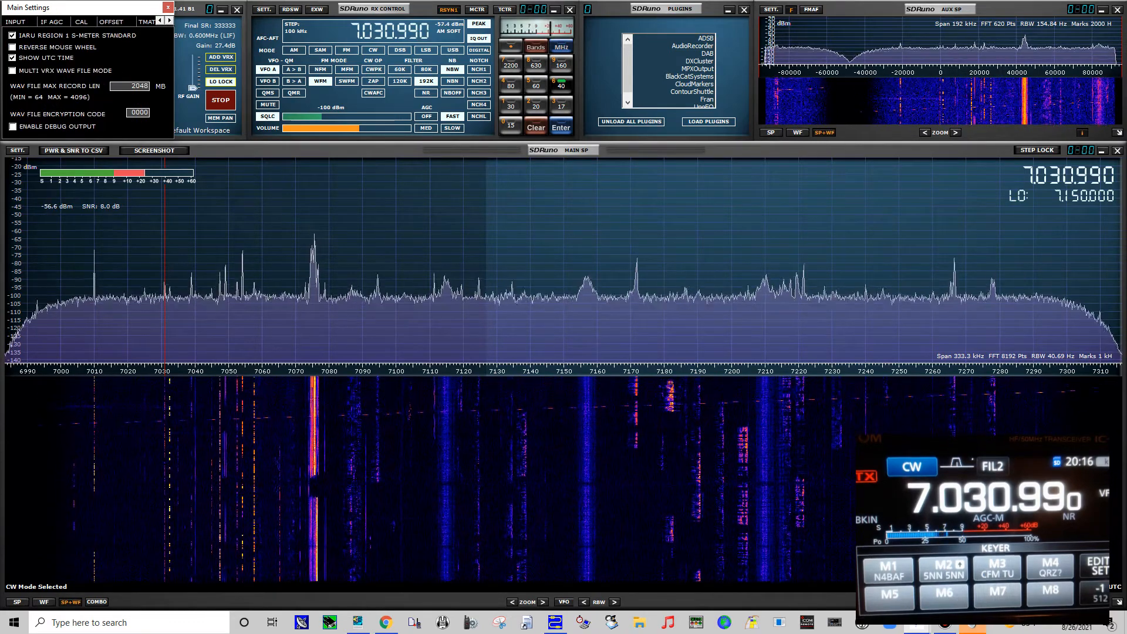
click(166, 8)
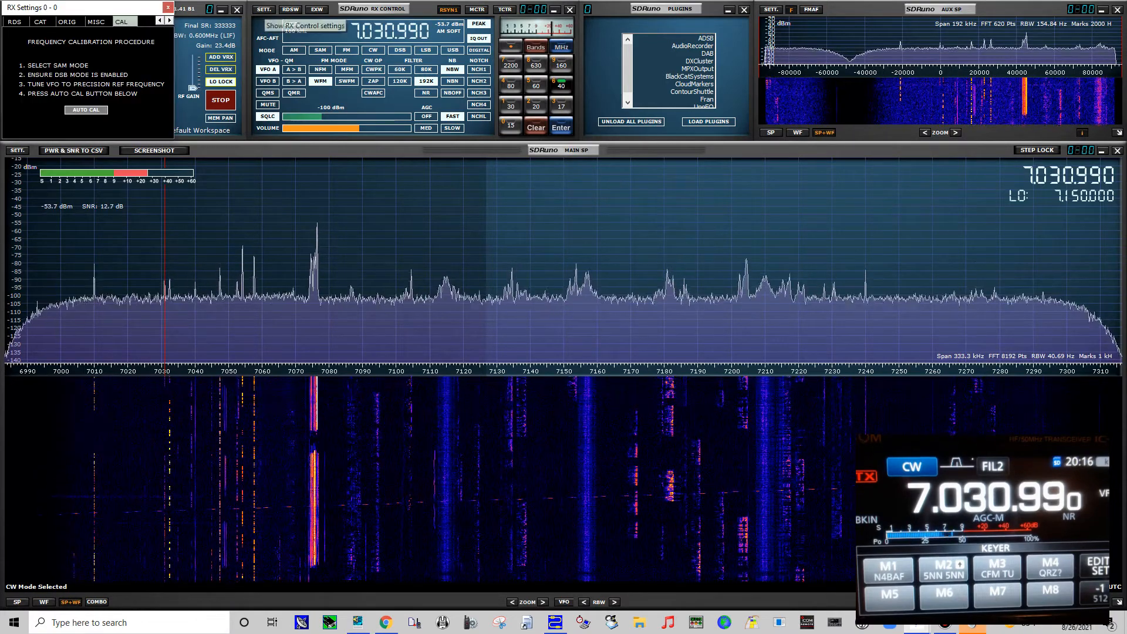
Check the RDS tab, then the OUT tab showing the WME audio output device.
click(11, 23)
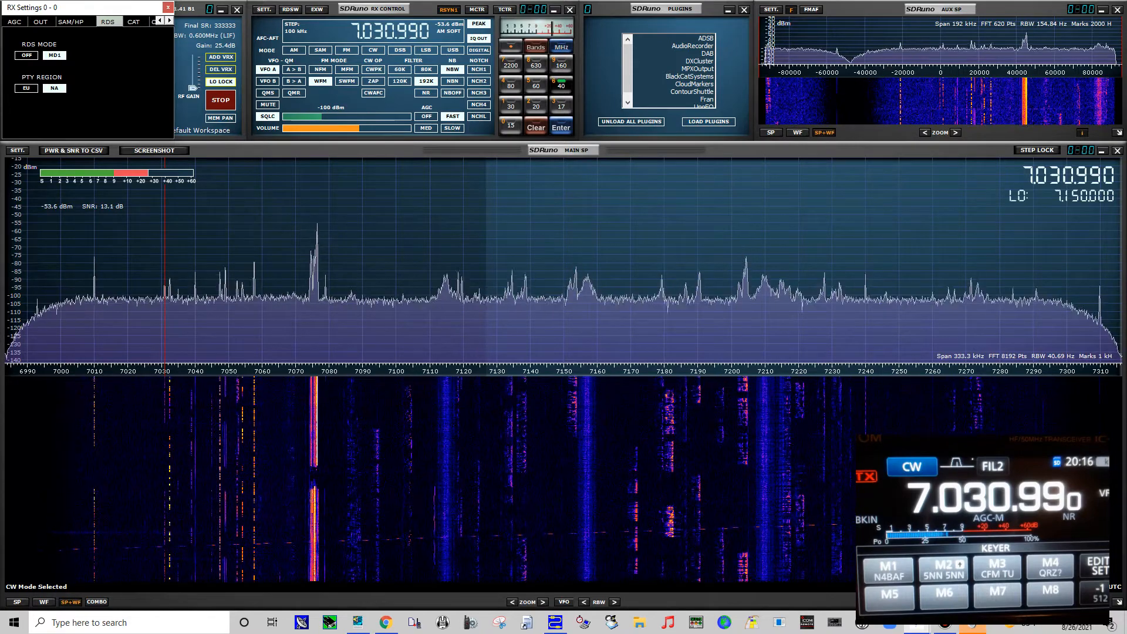
click(34, 21)
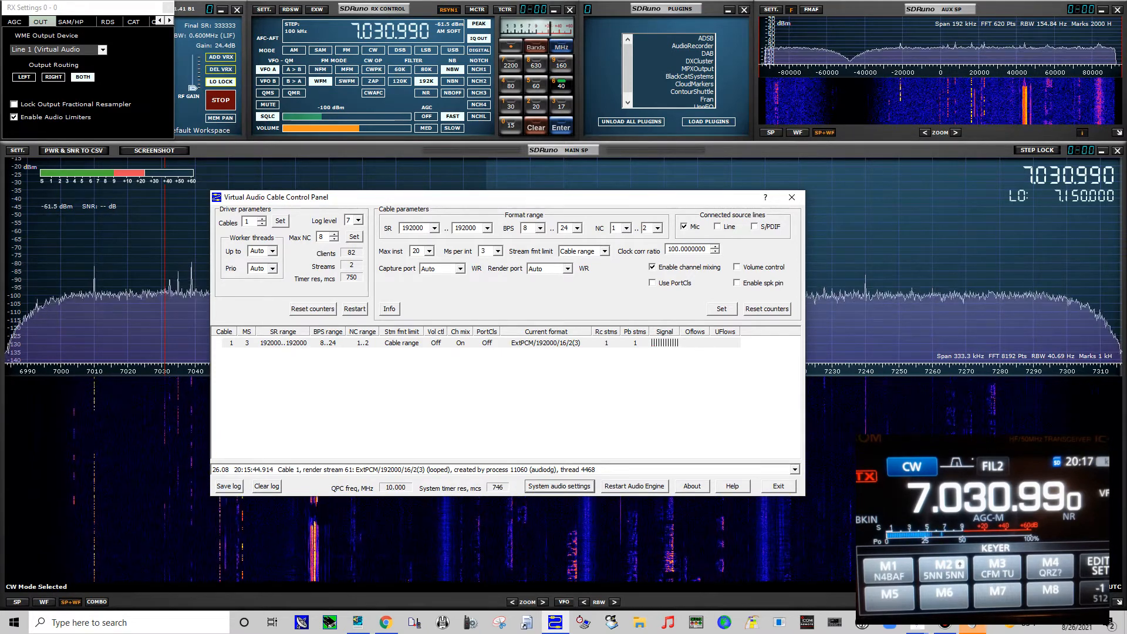
mouse_move(486, 251)
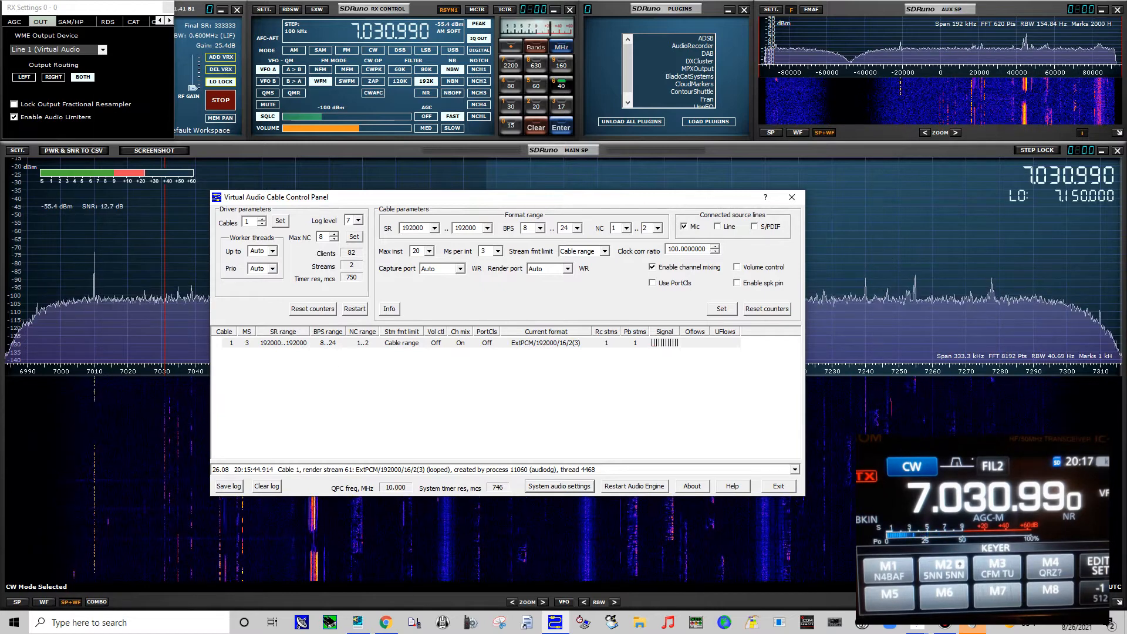
Open Windows system audio settings and scroll through the Playback device list.
click(559, 486)
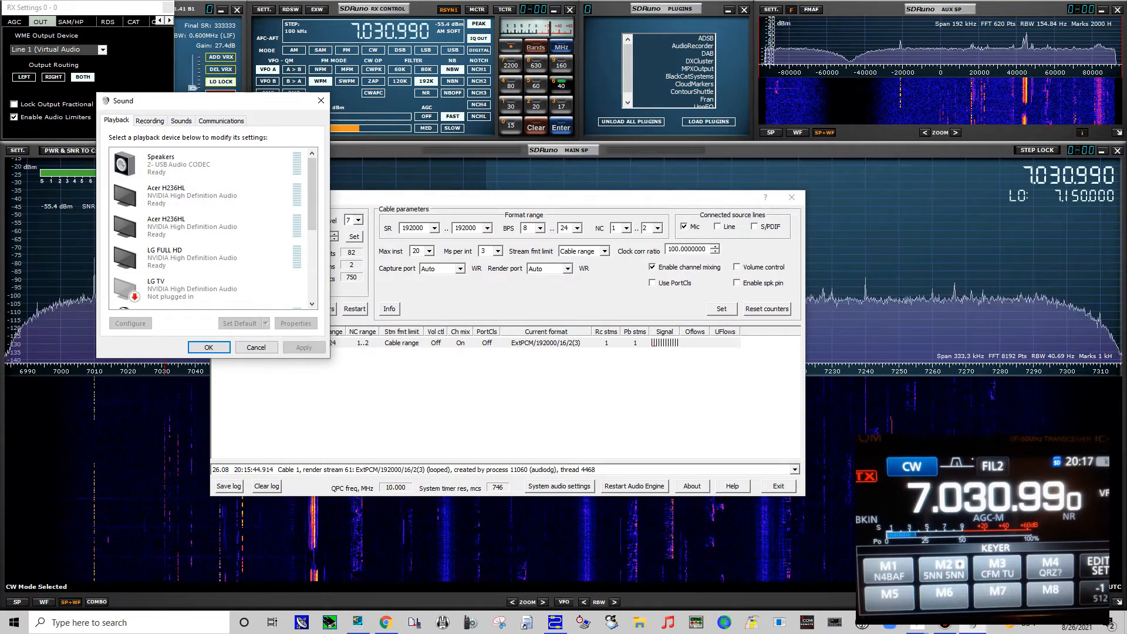
scroll(down, 3)
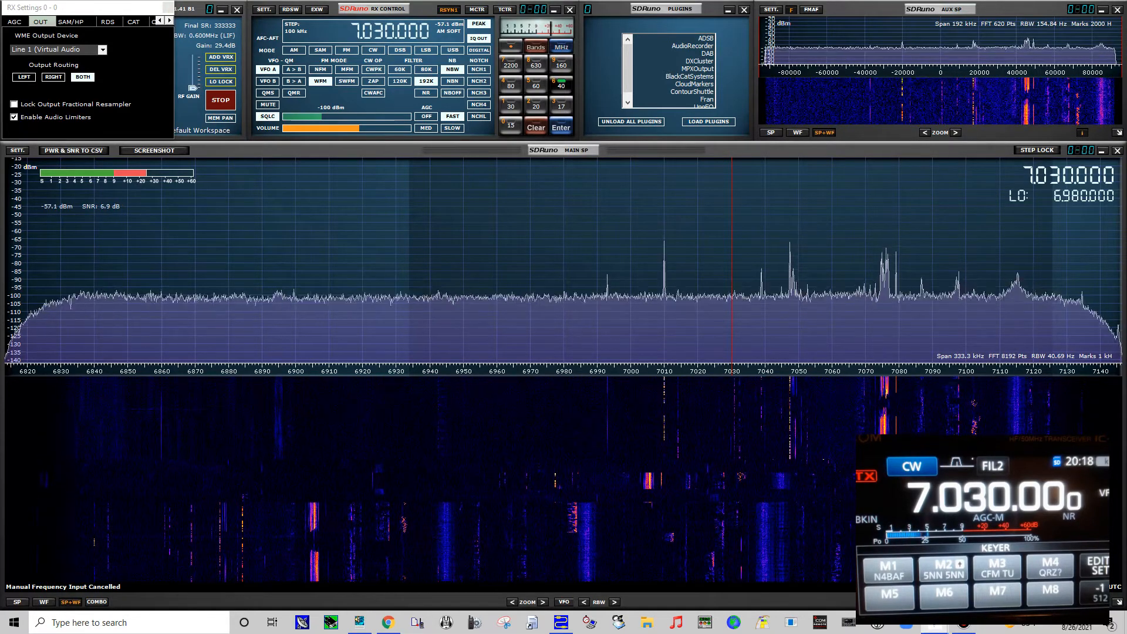
Move from the SAM/HP tab to the CAT tab to review COM8 at 19200 baud.
click(66, 20)
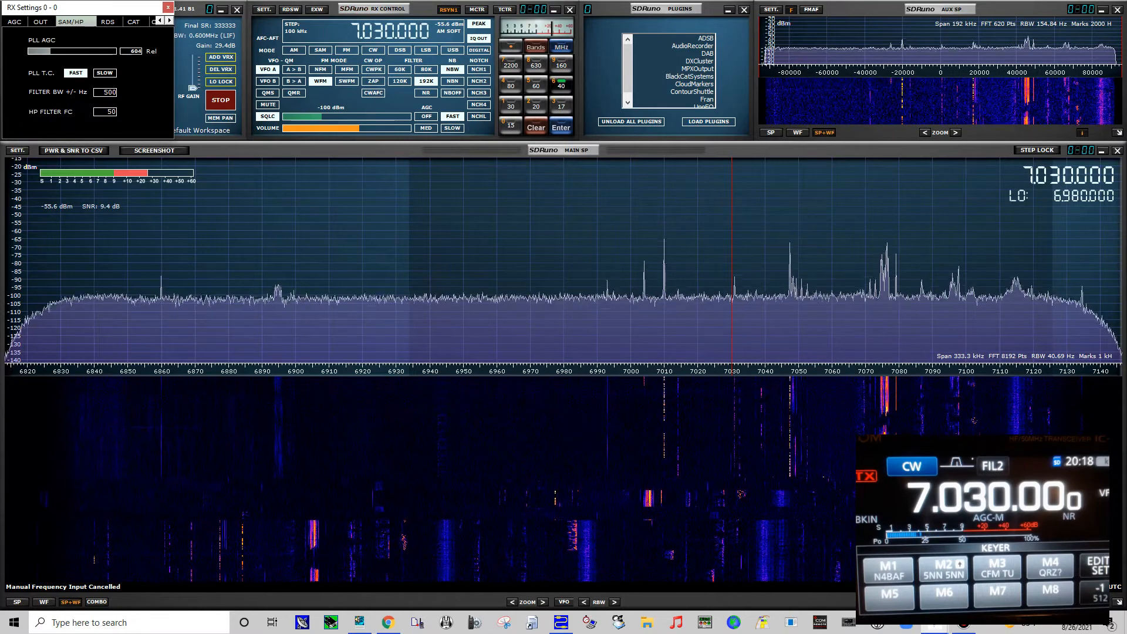
click(140, 21)
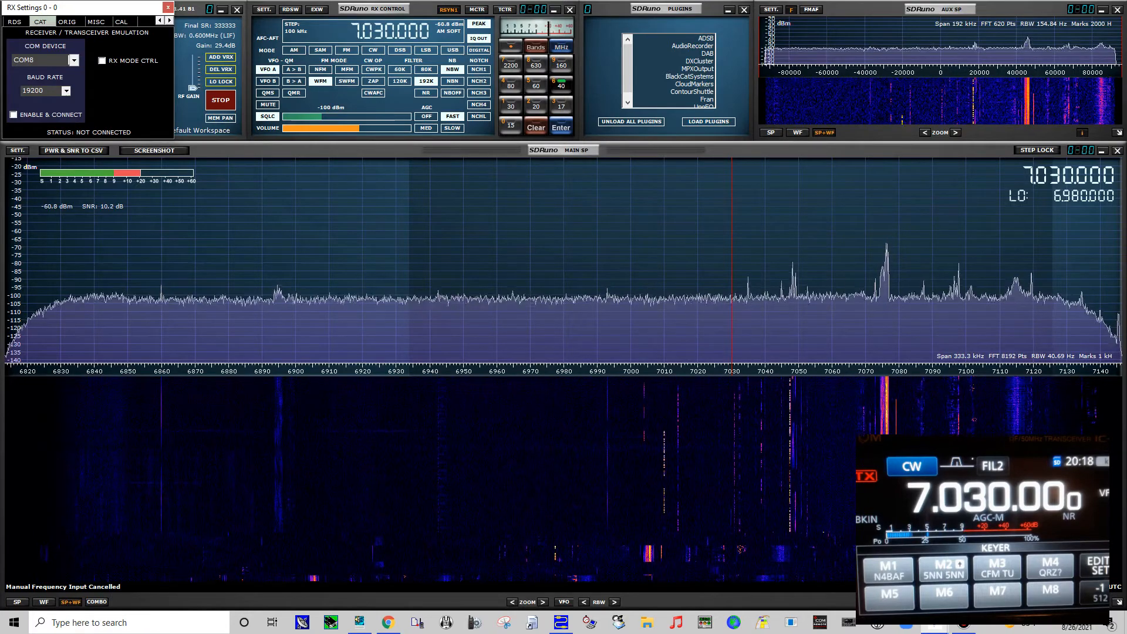
click(64, 20)
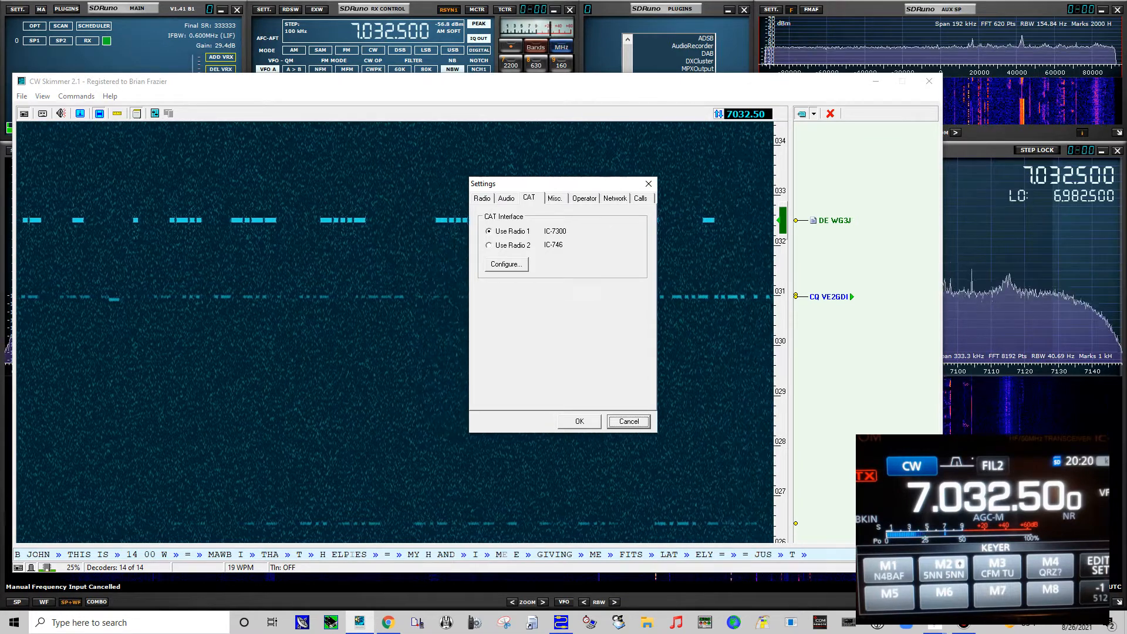
Review the Radio tab (SoftRock-IF, 192 kHz) and the Audio tab with Virtual Audio Cable input.
click(482, 198)
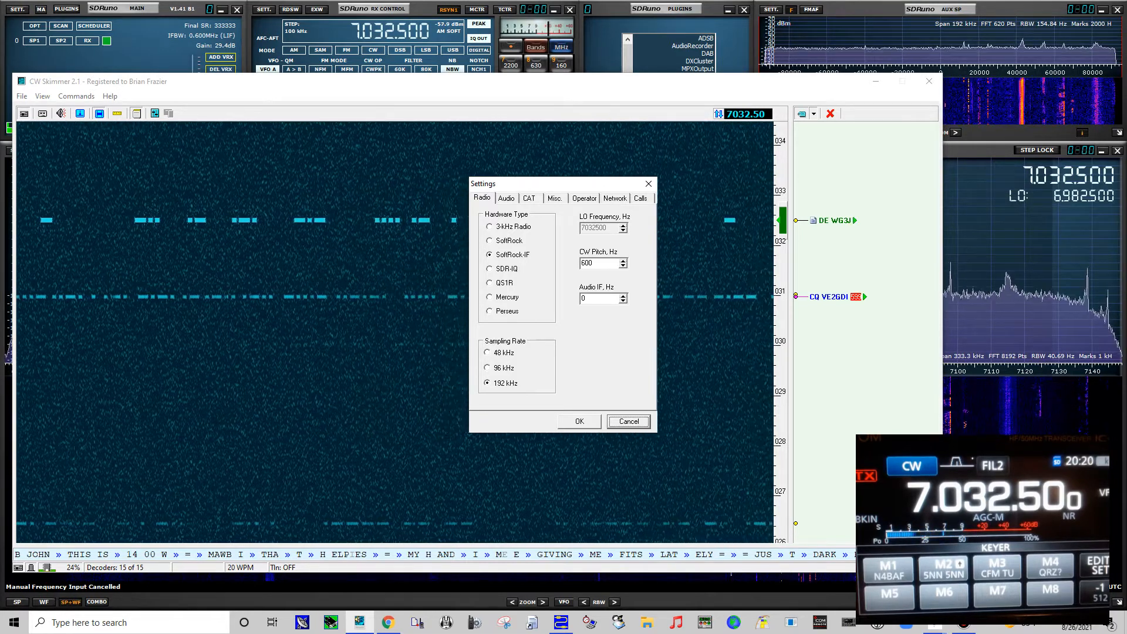
click(506, 197)
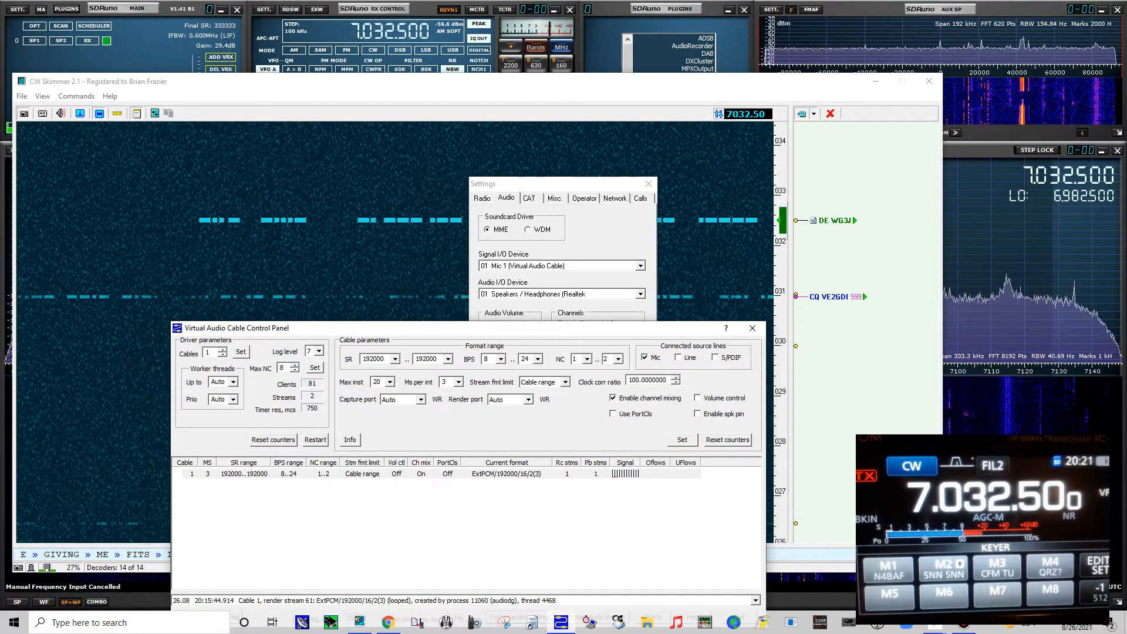
From the CAT tab, open Radio 1's Omni-Rig settings: IC-7300 on COM 8 at 9600 baud.
click(529, 197)
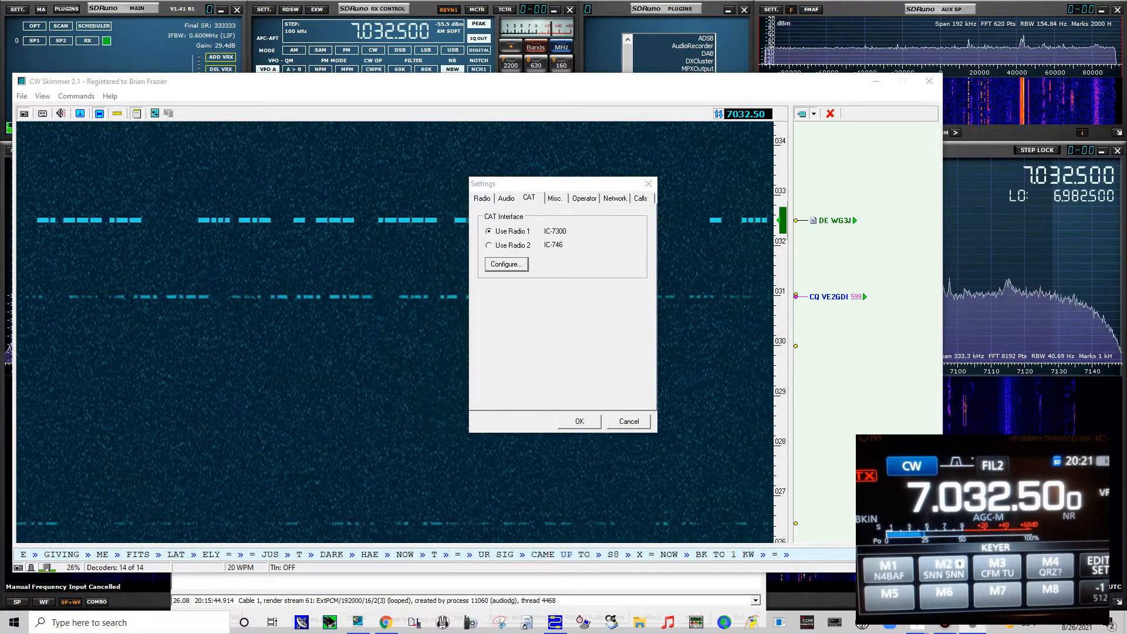
click(506, 264)
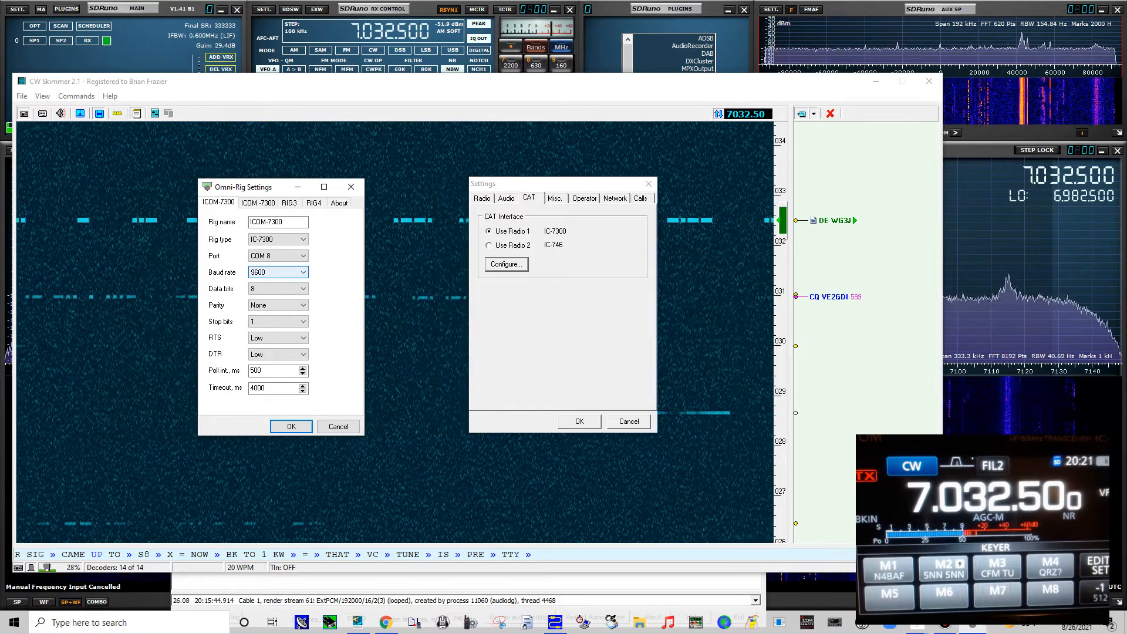
Confirm and close the Omni-Rig rig settings.
click(302, 337)
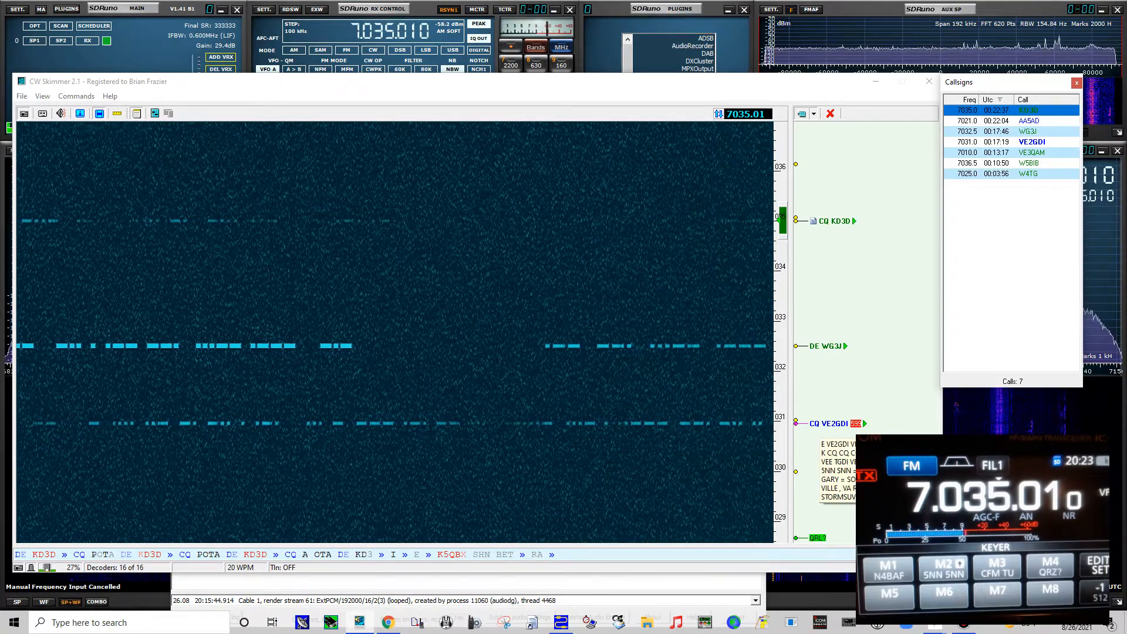
Click VE2GDI's spot near 7031 kHz, tuning SDRuno to 7.030.980.
click(1032, 142)
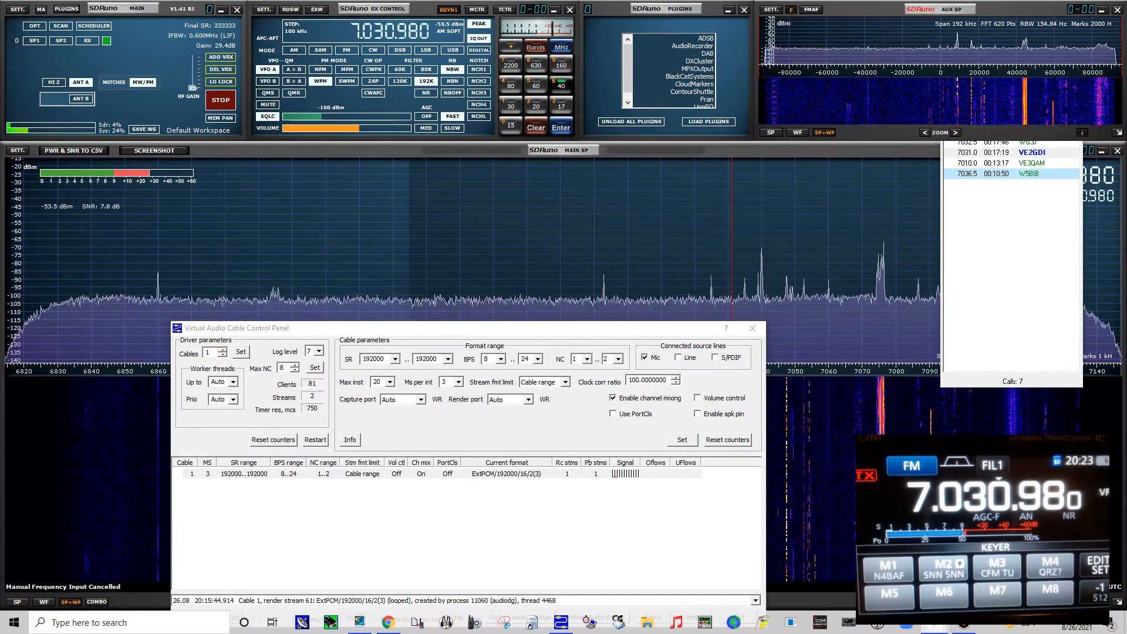
Close the cable panel and Callsigns list, then switch SDRuno to CW mode.
click(752, 329)
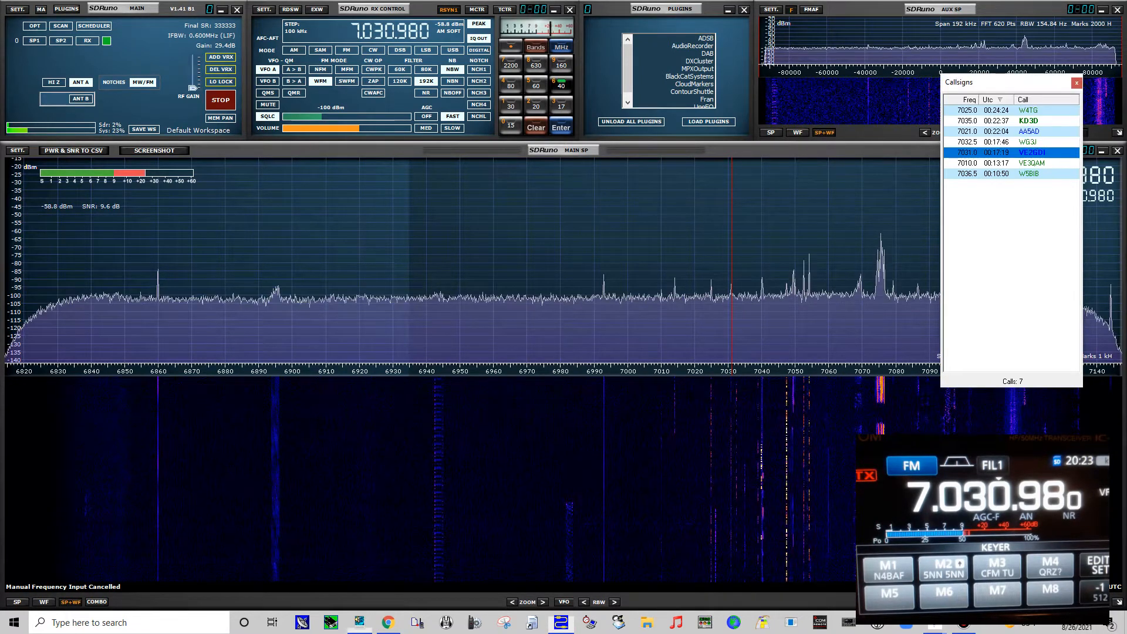
click(1093, 83)
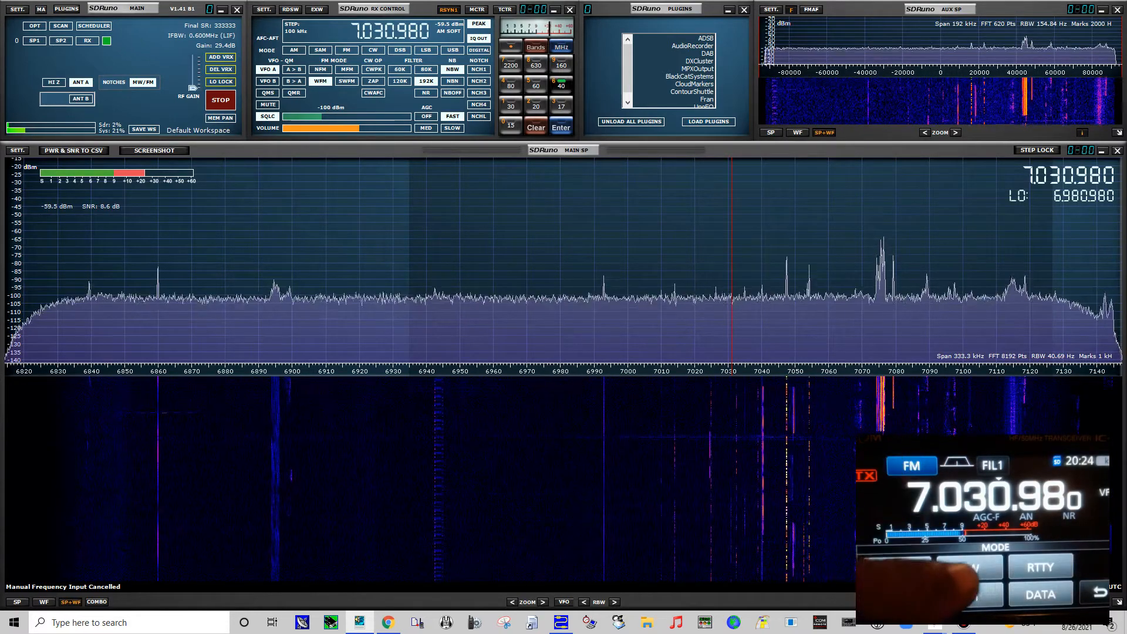
click(373, 50)
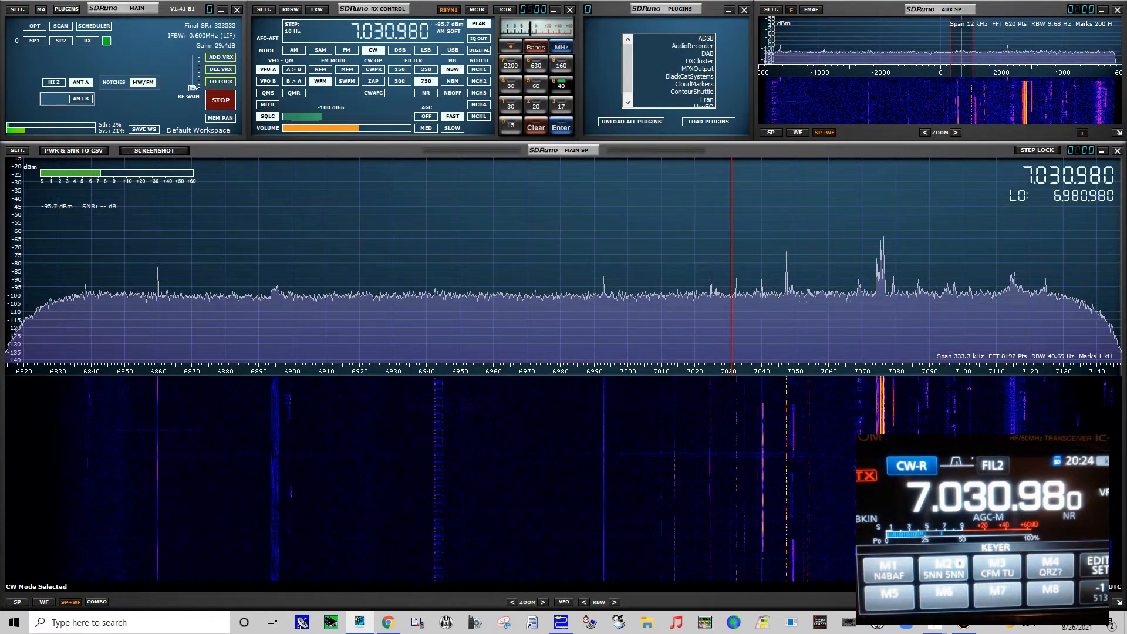